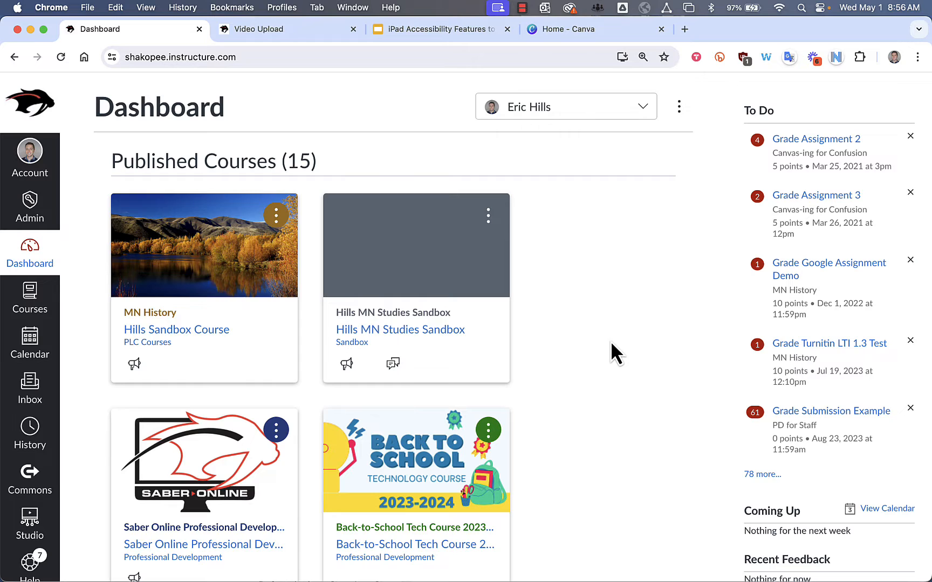
mouse_move(30, 529)
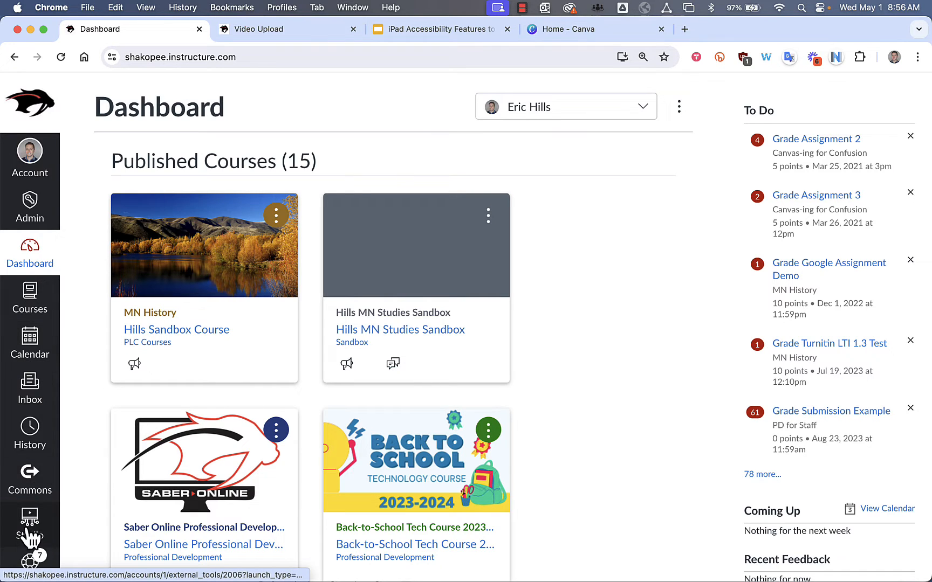
Leave the dashboard and go to the Studio My Library page
click(30, 525)
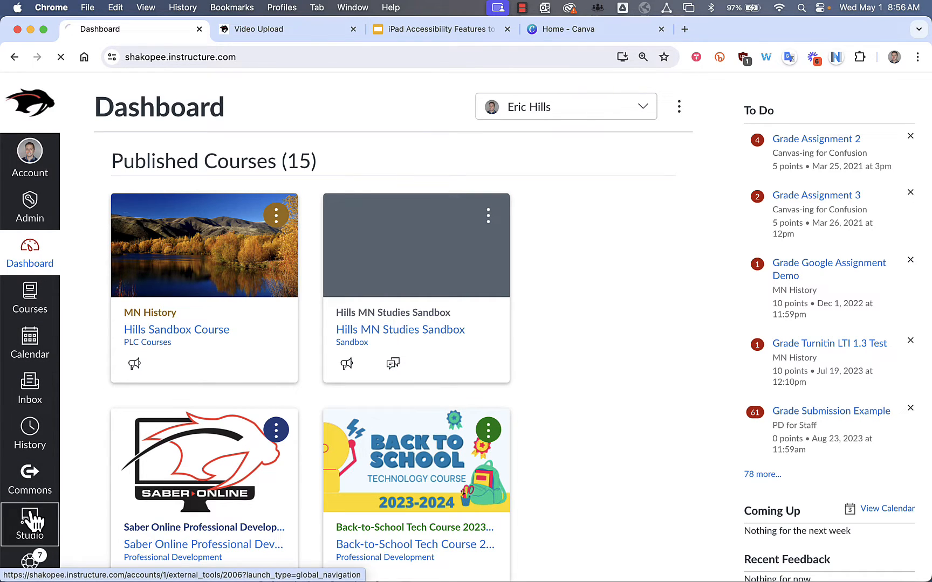
click(31, 524)
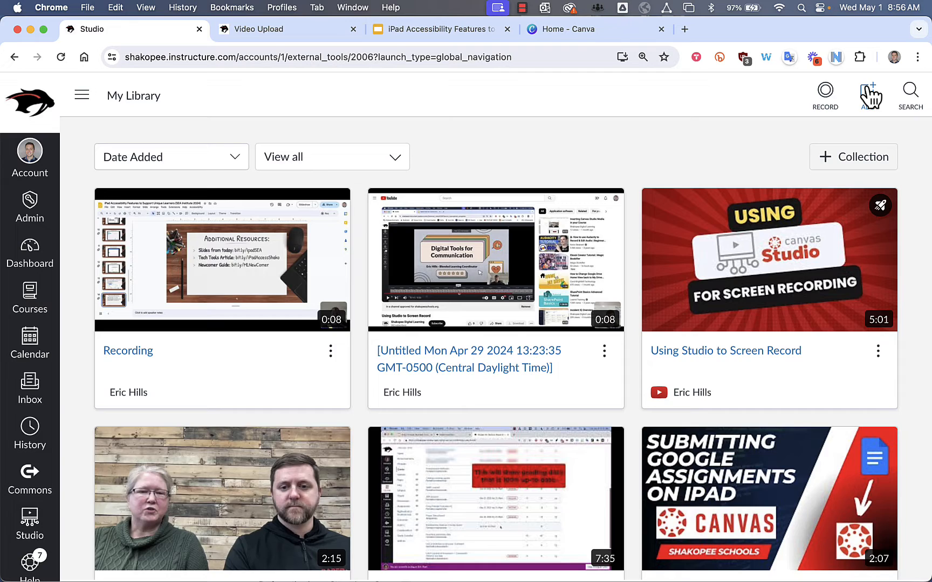
click(869, 95)
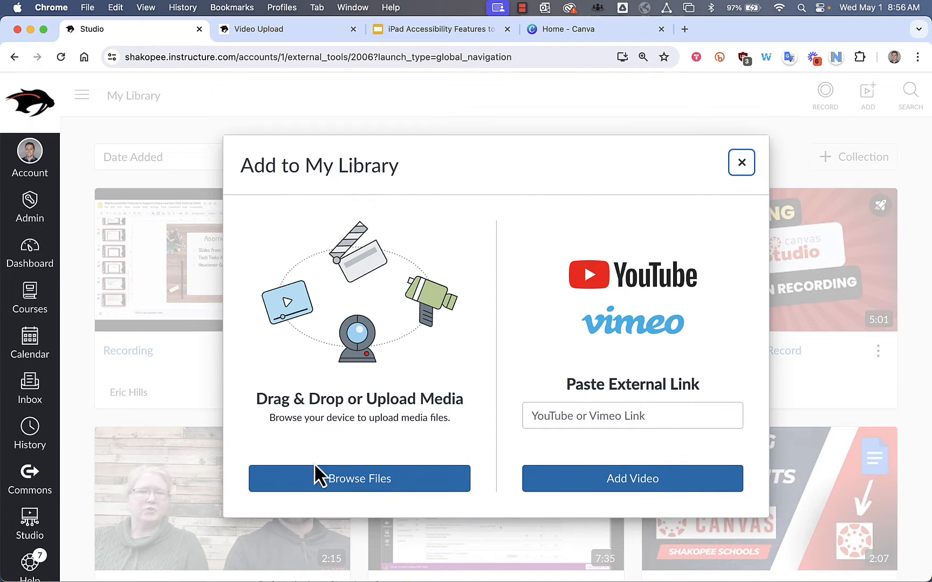
mouse_move(413, 488)
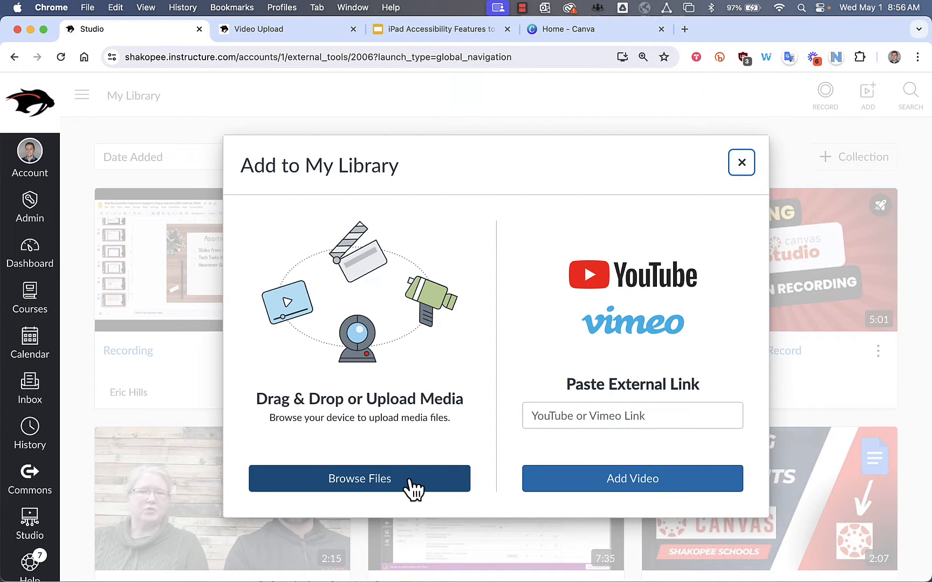
mouse_move(335, 478)
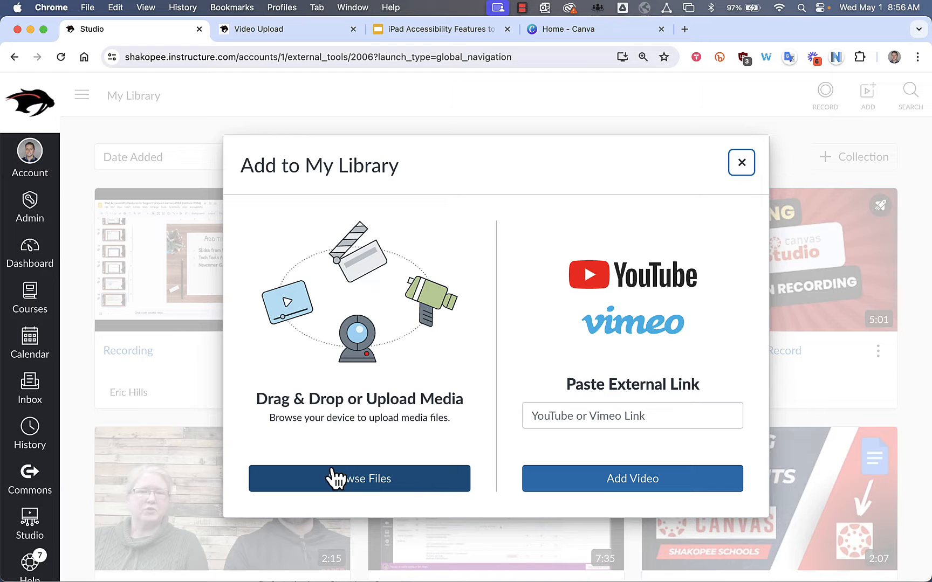
mouse_move(389, 494)
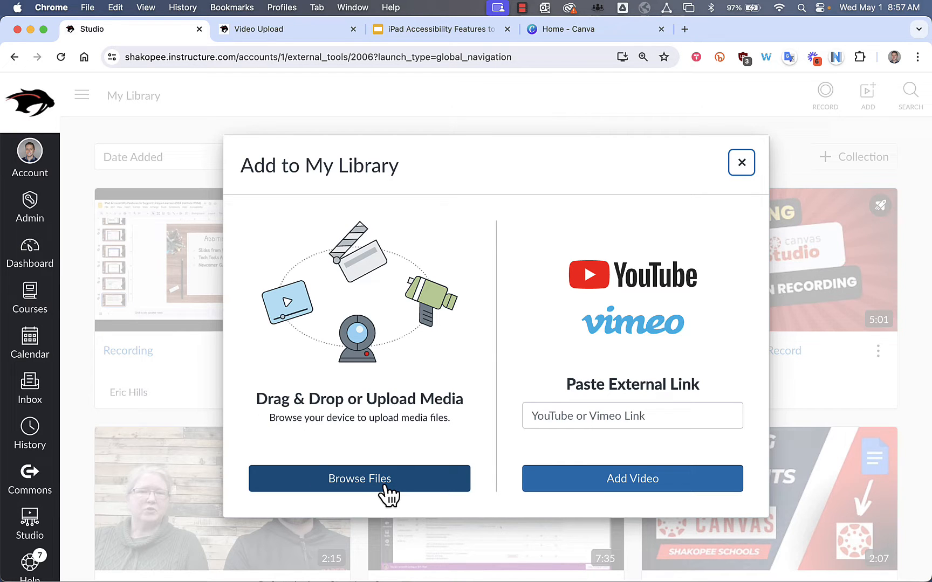
click(741, 162)
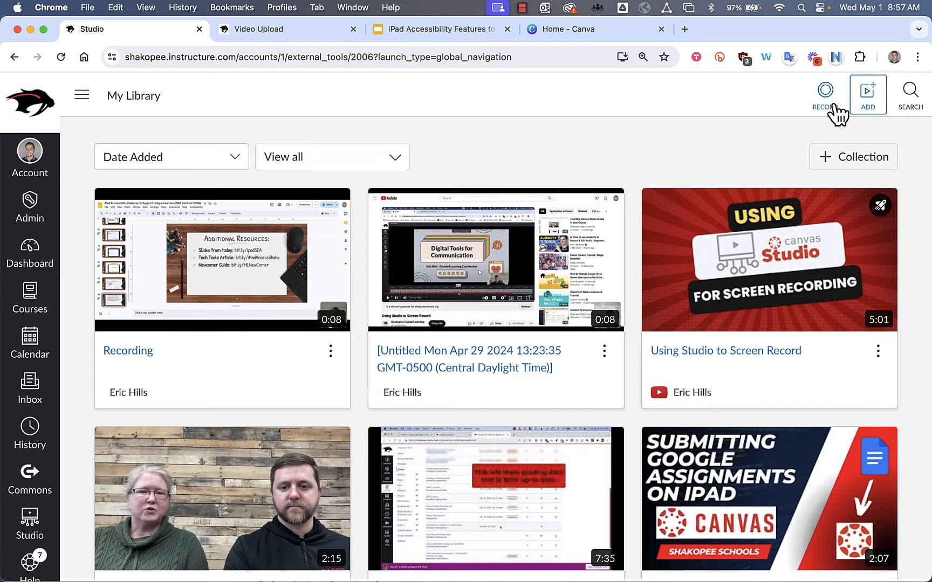
Start a new Studio Capture session from the Record menu
click(825, 94)
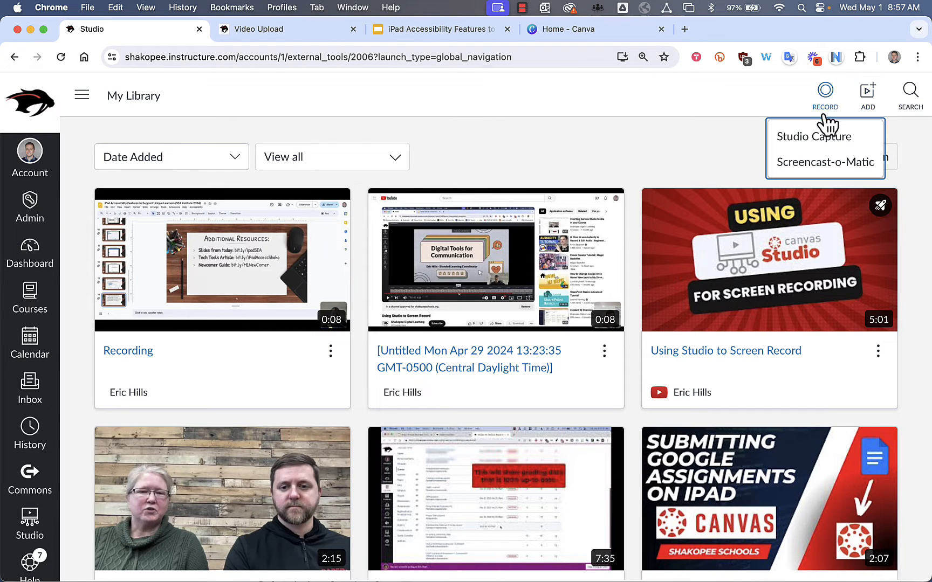
click(813, 136)
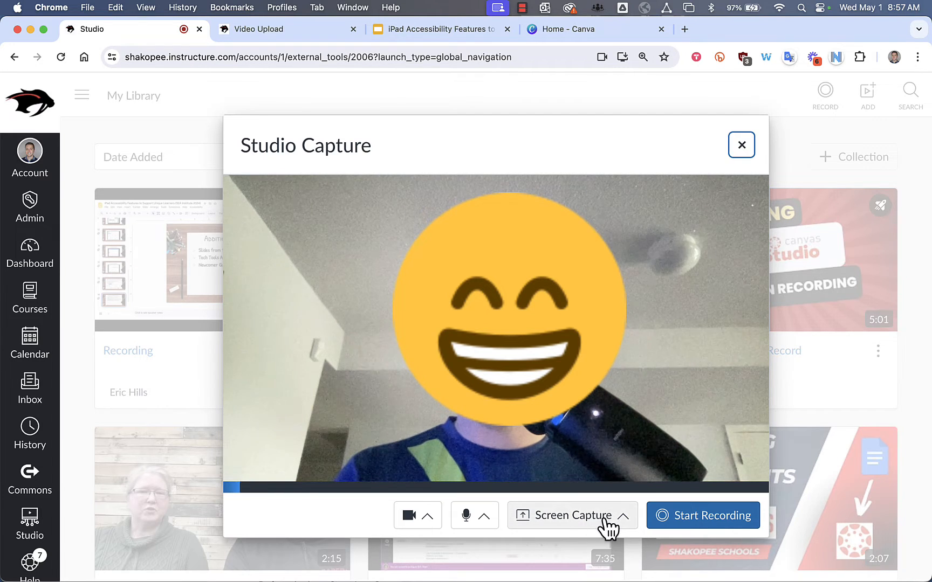
Share the iPad Accessibility slides Chrome tab as the screen to capture
click(567, 515)
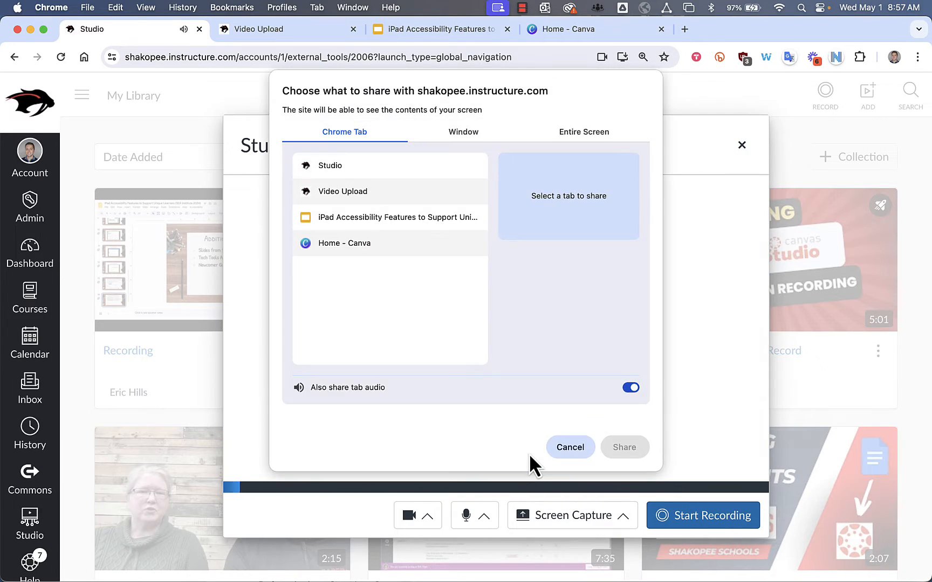
mouse_move(356, 249)
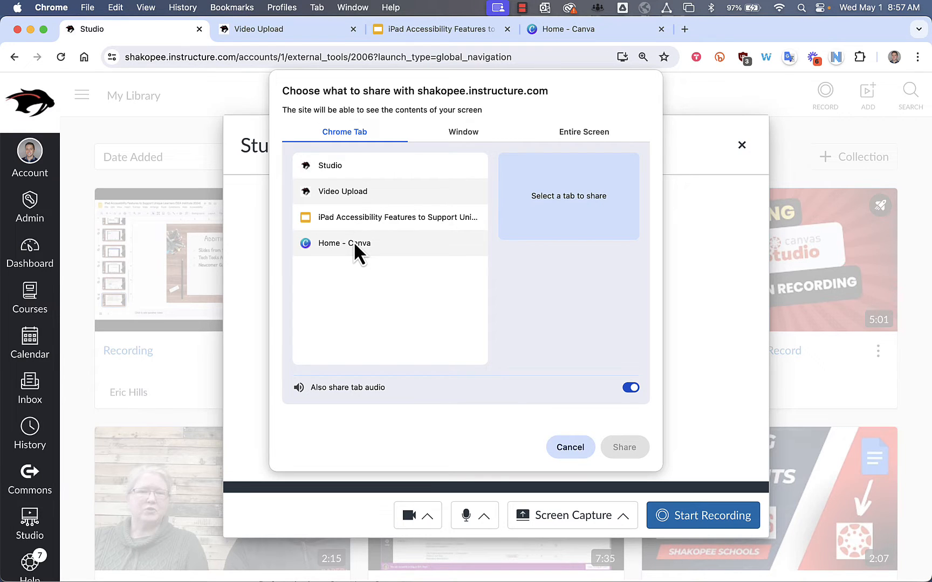
click(463, 132)
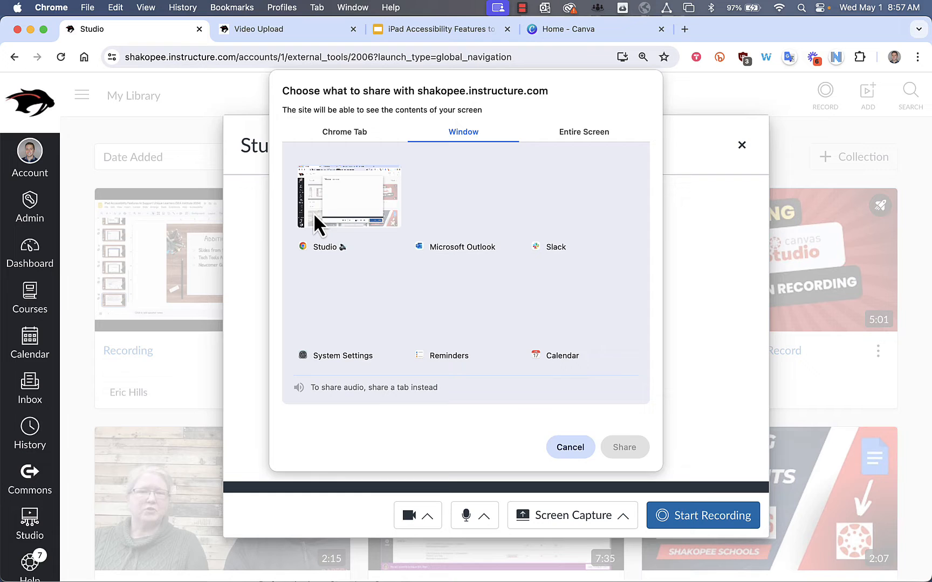
click(584, 131)
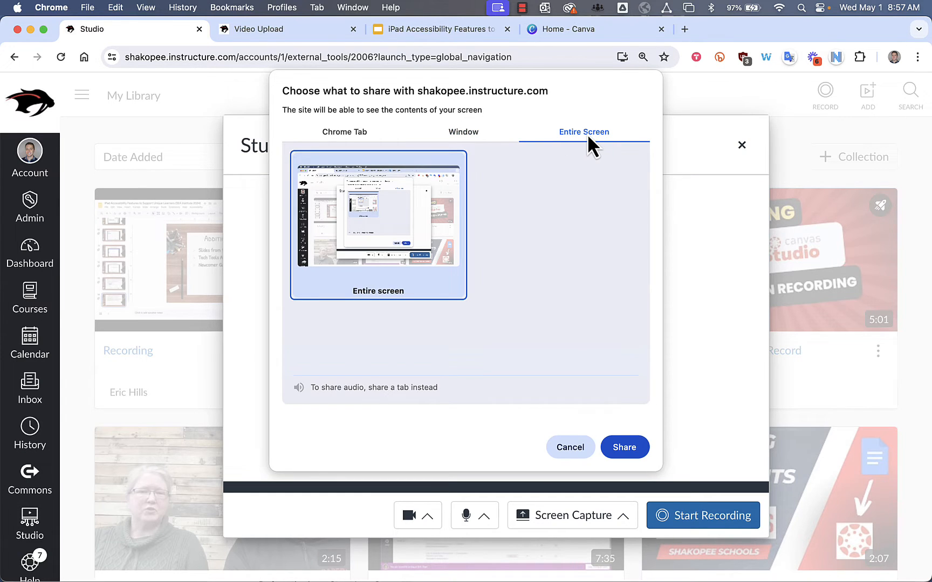
click(344, 132)
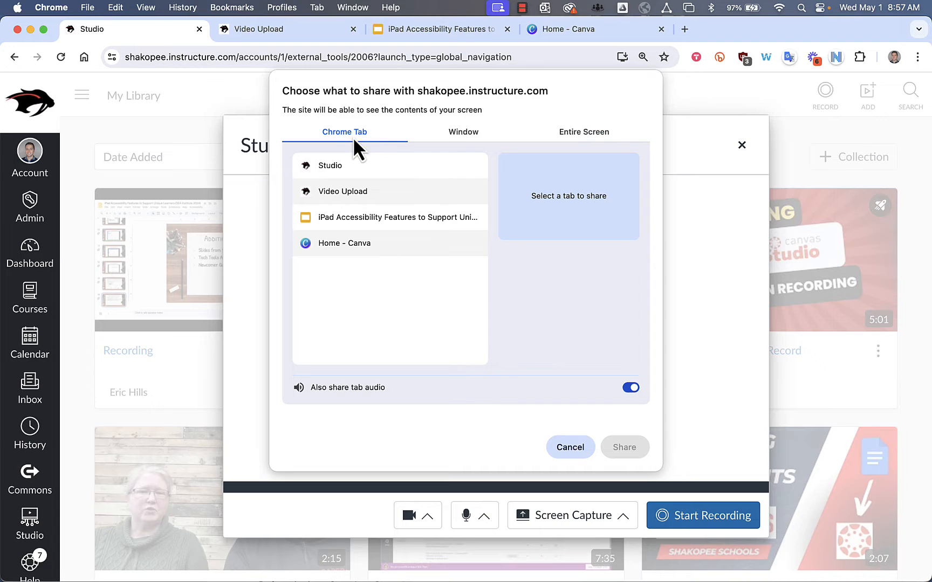
click(389, 217)
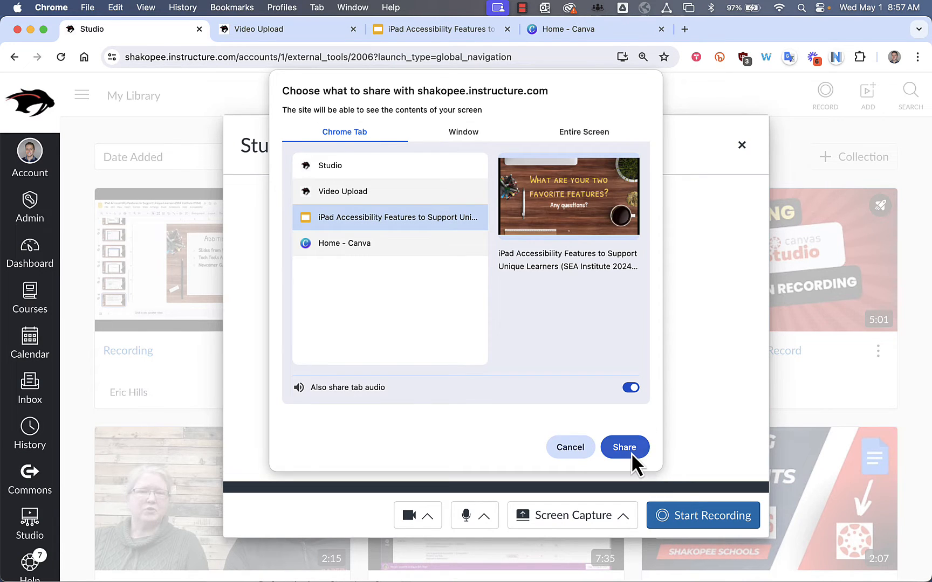
click(624, 447)
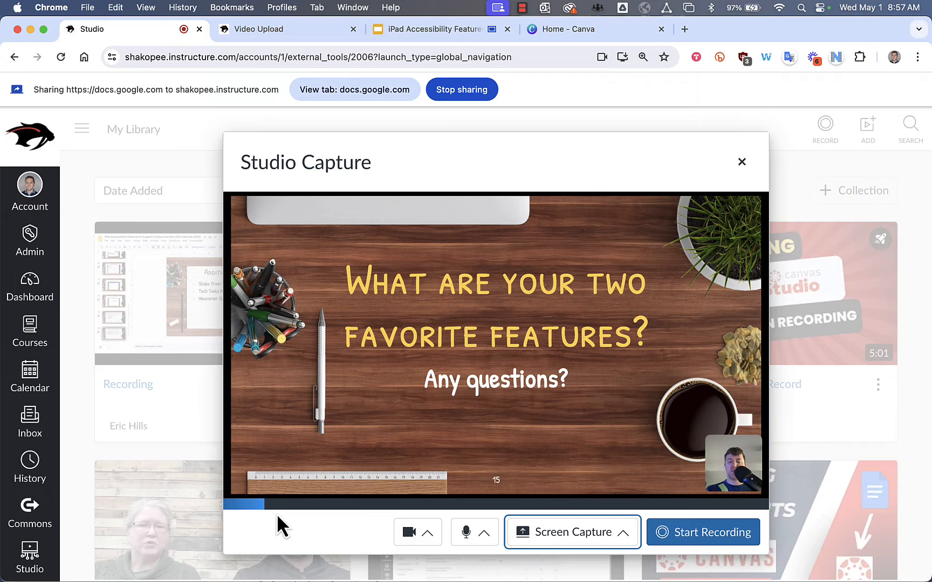
mouse_move(625, 538)
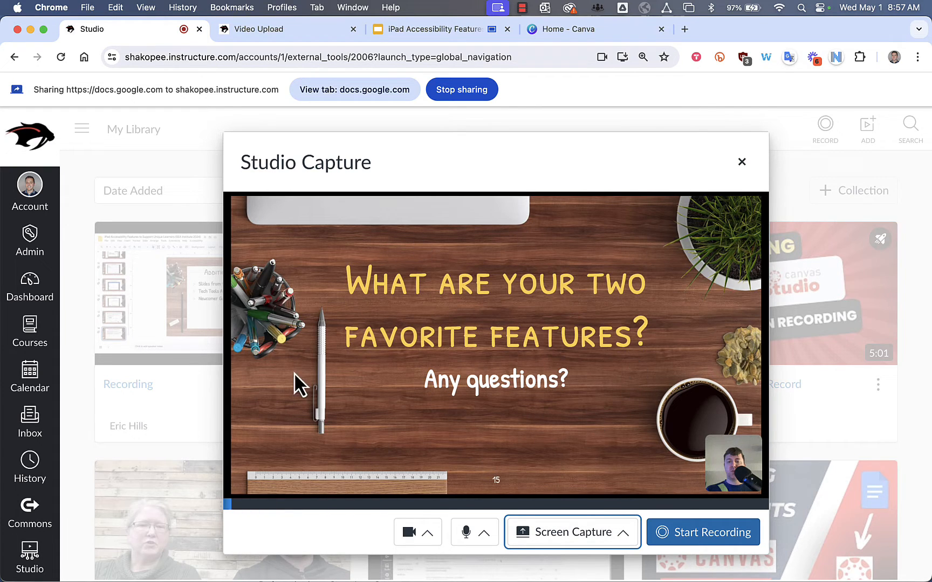
mouse_move(601, 434)
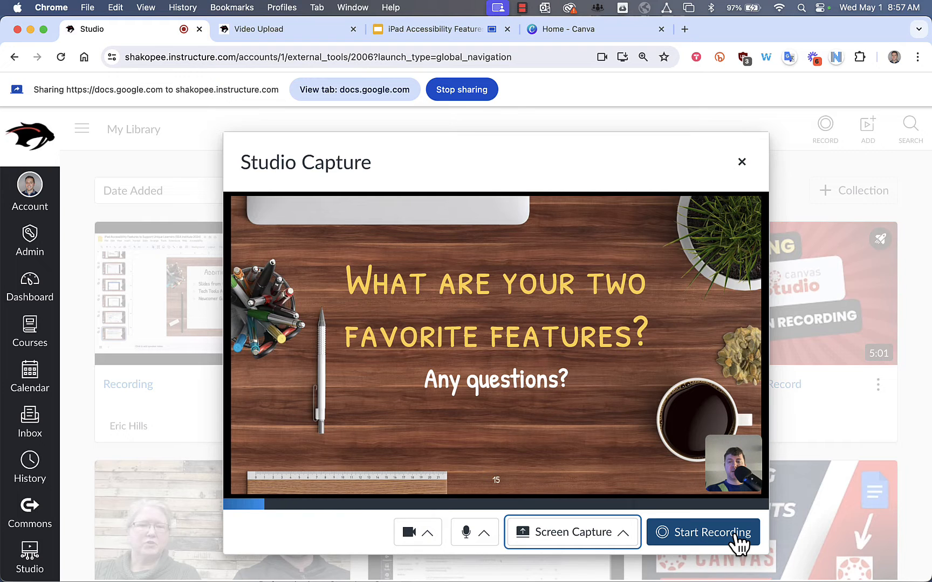
Begin recording the shared slide with the webcam overlay
click(702, 532)
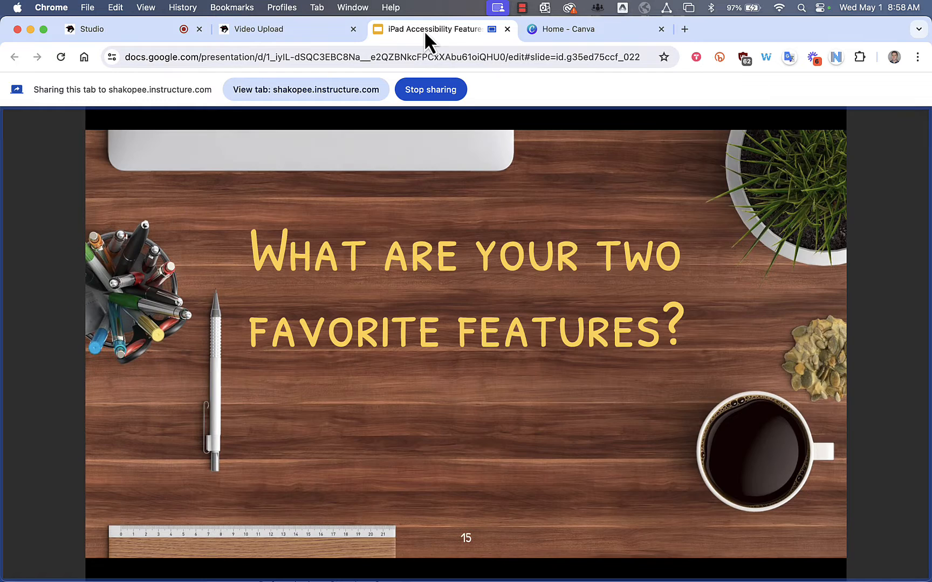
mouse_move(430, 89)
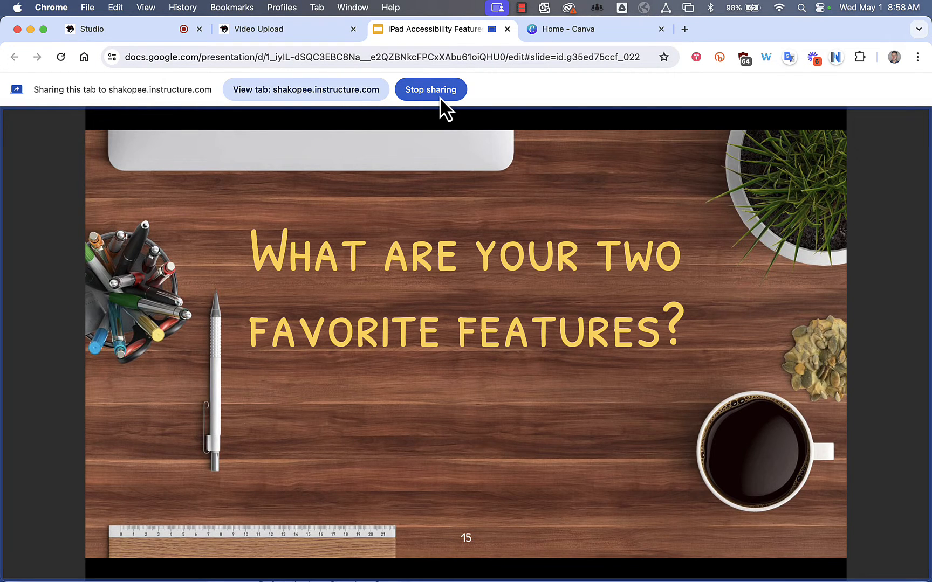
Stop sharing the Slides tab to finish the capture
click(431, 90)
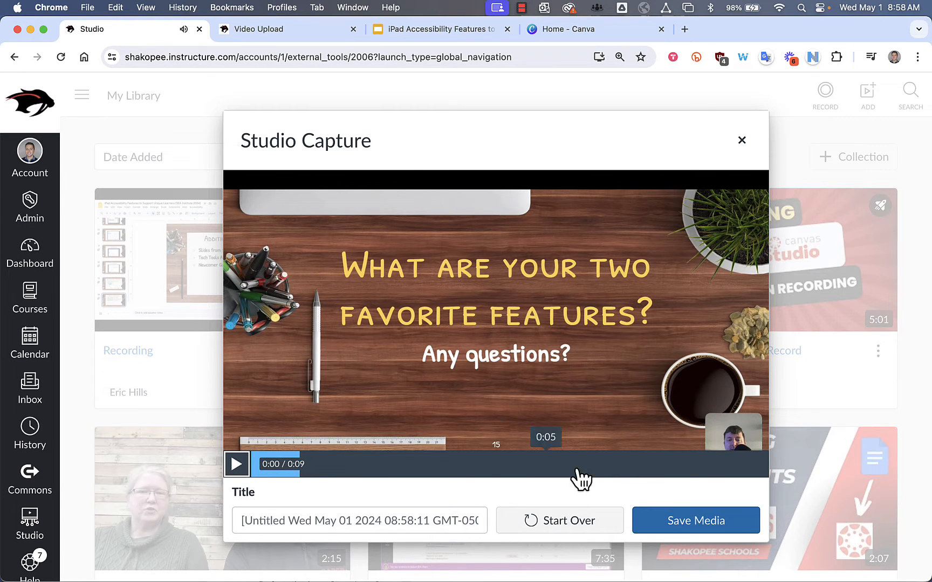
Save the recording as 'Video' and open it with Edit Media
click(359, 521)
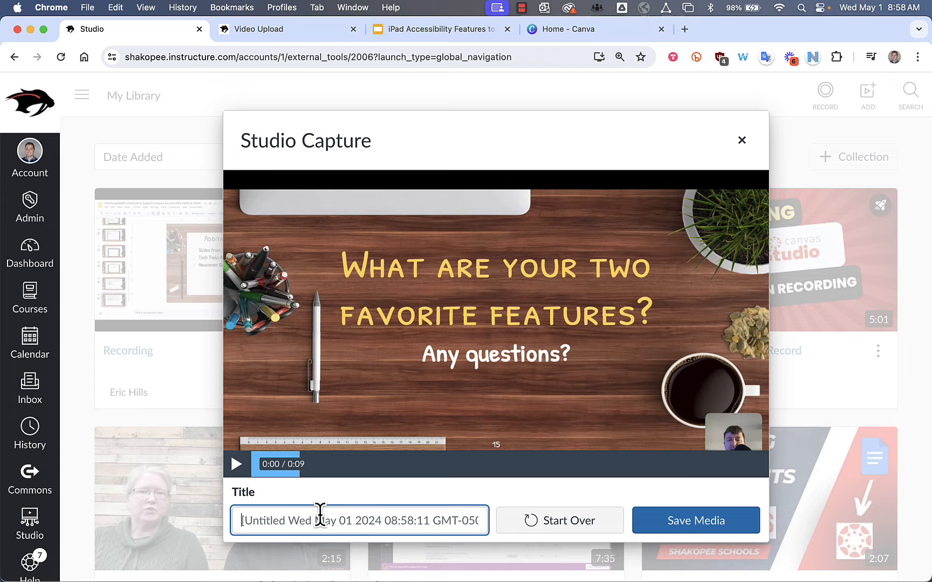
text(Video)
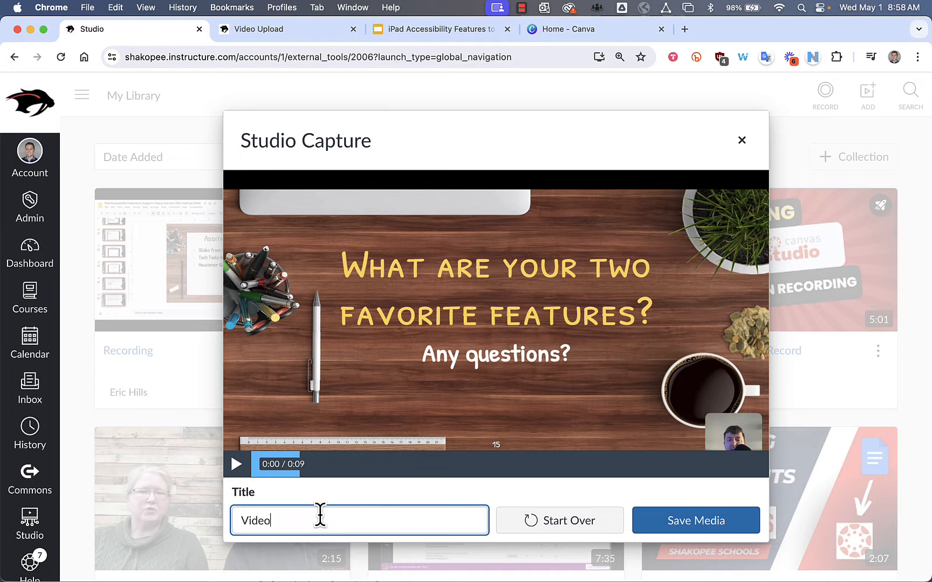
mouse_move(681, 508)
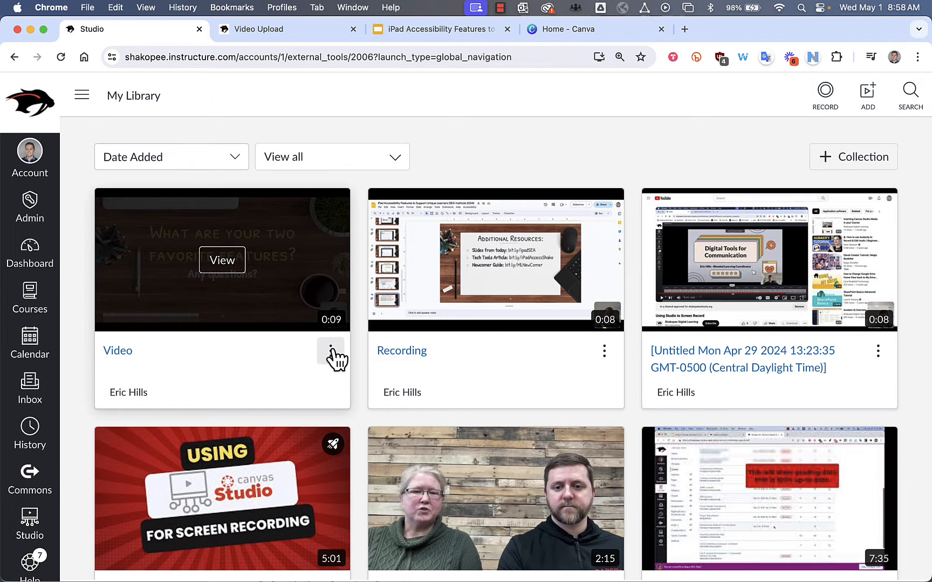
click(330, 351)
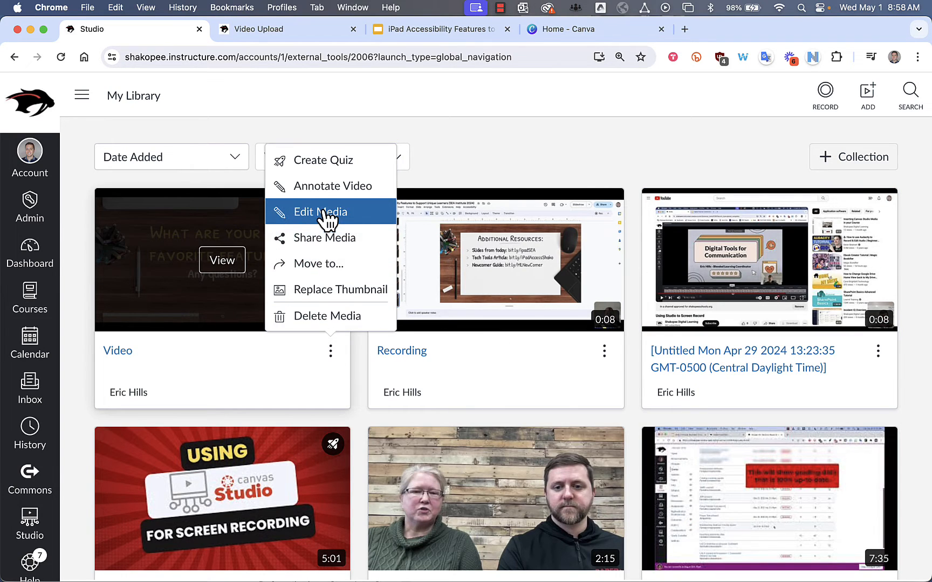
click(318, 212)
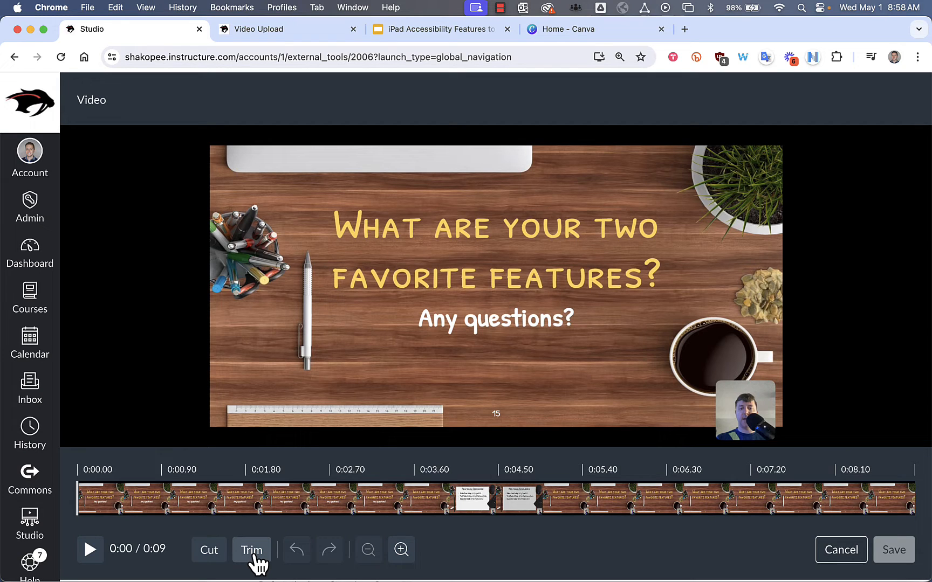
Trim the video start to keep 0:00.56 to 0:09.02
click(251, 550)
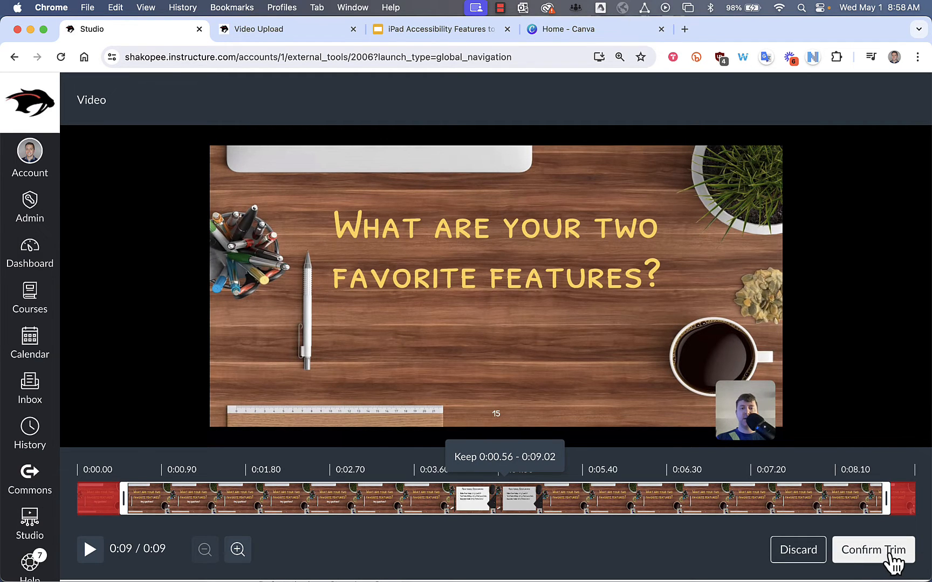
click(873, 550)
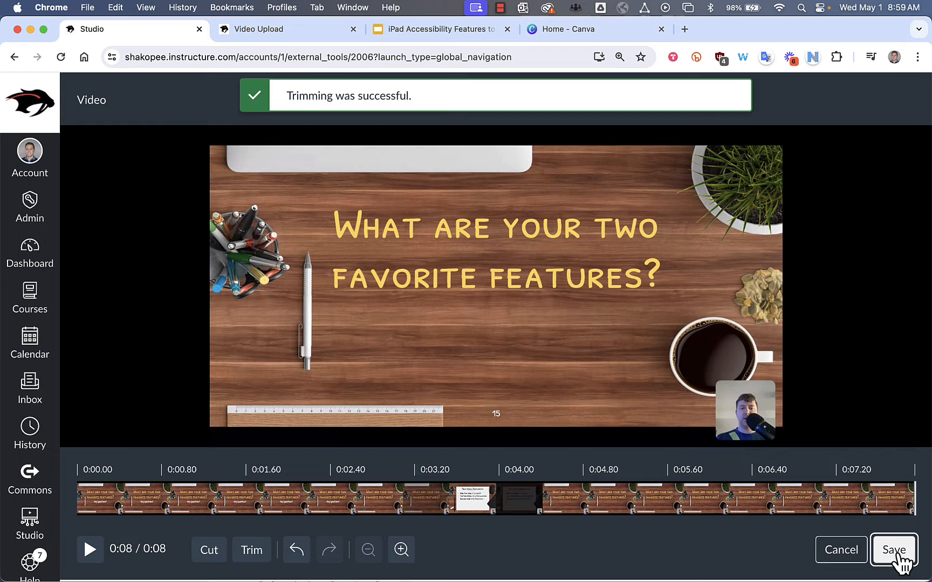
Save the trimmed edit replacing the original media
click(893, 551)
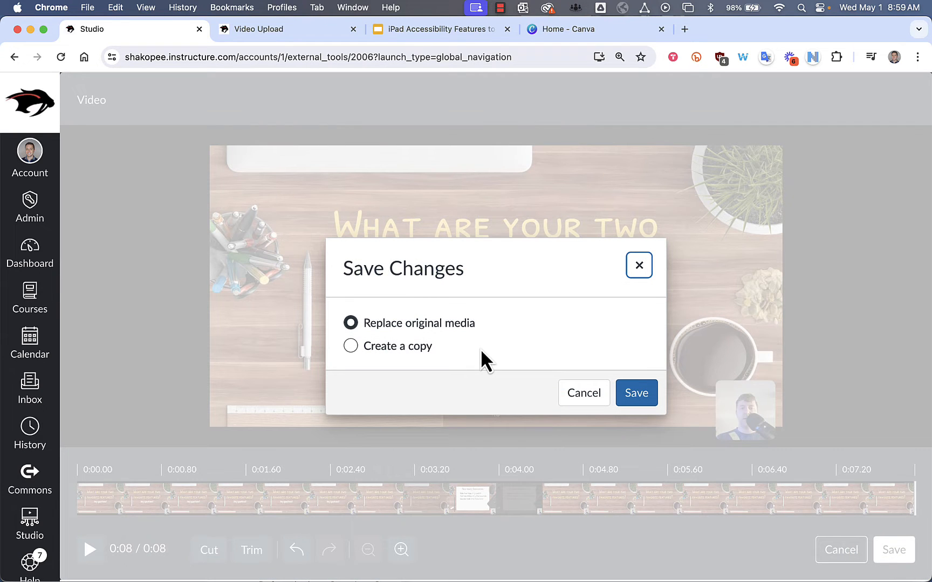
mouse_move(421, 339)
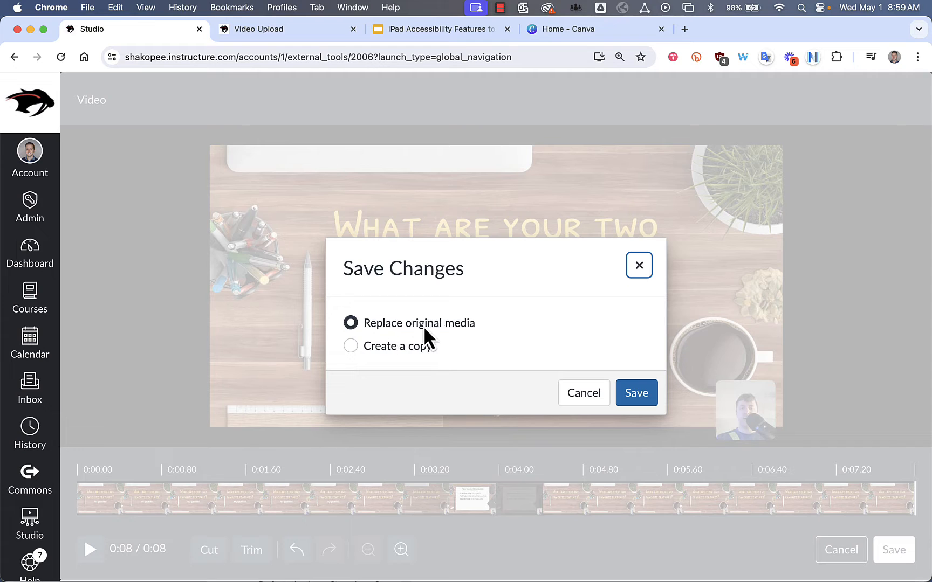
mouse_move(371, 358)
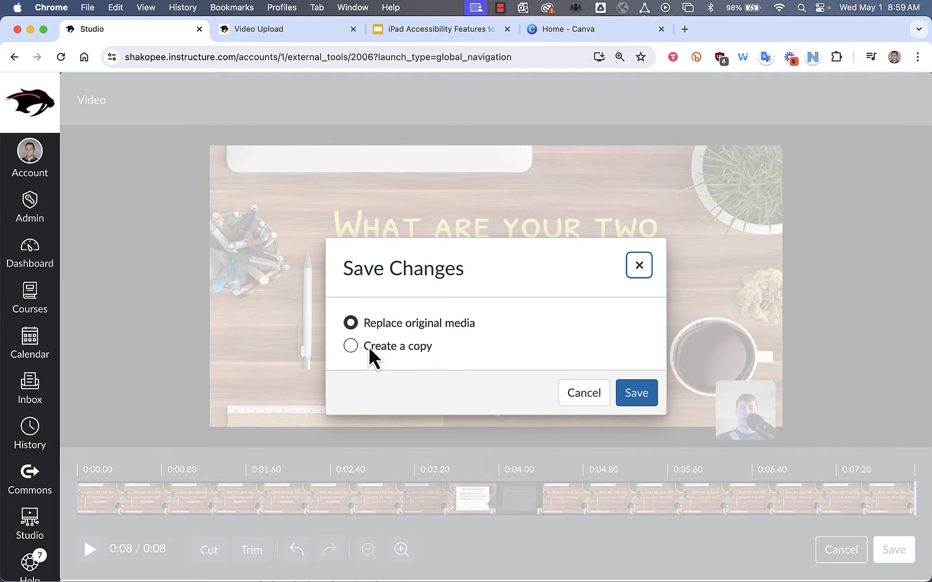
mouse_move(406, 338)
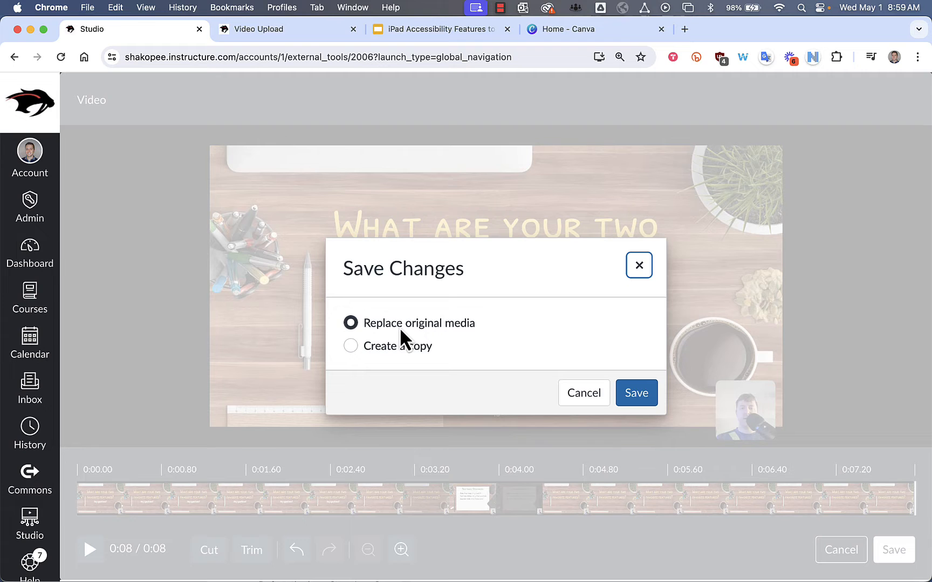
click(635, 393)
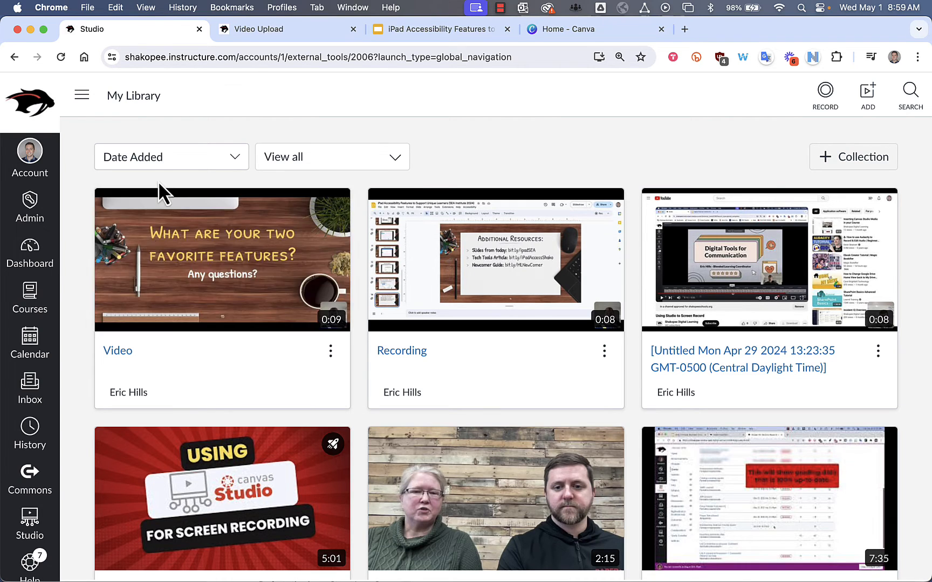
Create a public link for Video under Share > Links and copy it
click(223, 260)
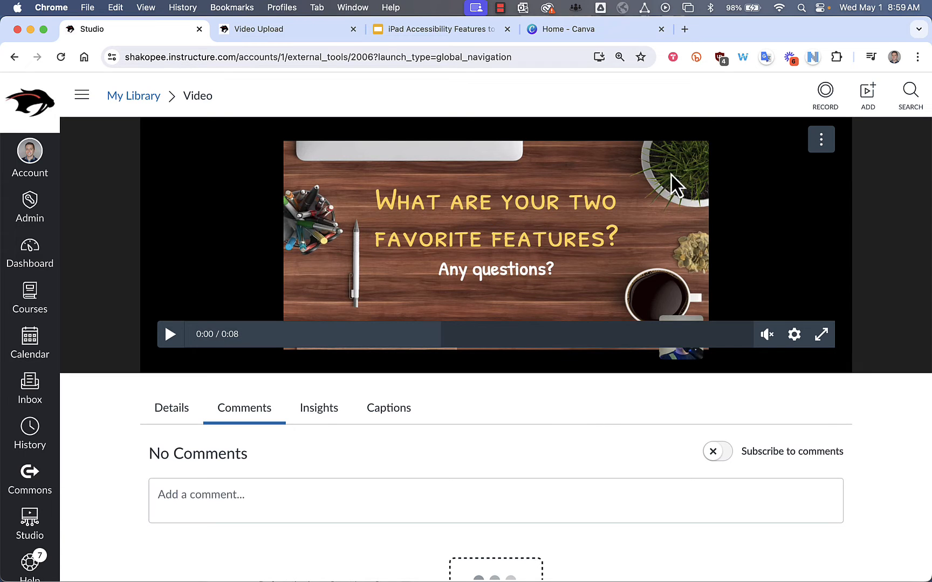
click(821, 139)
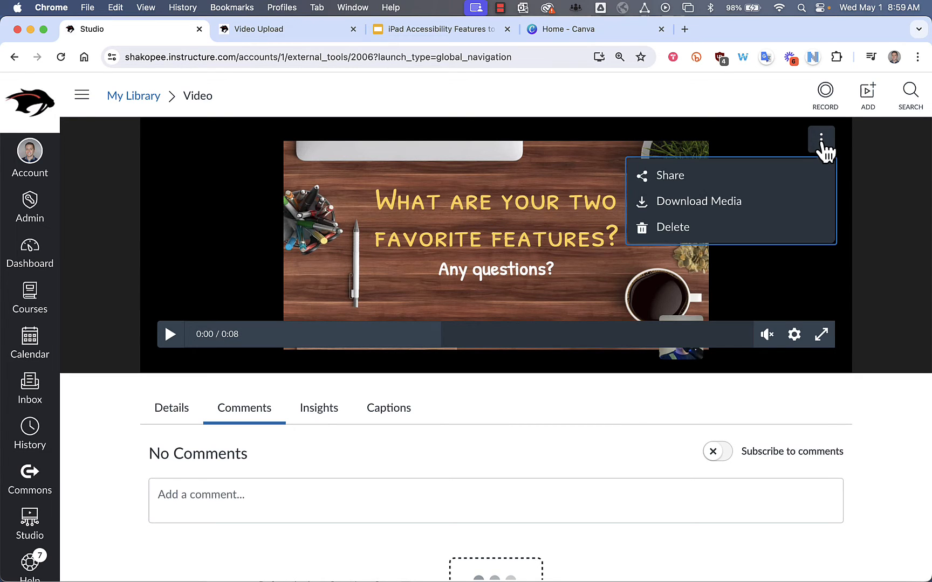
mouse_move(695, 231)
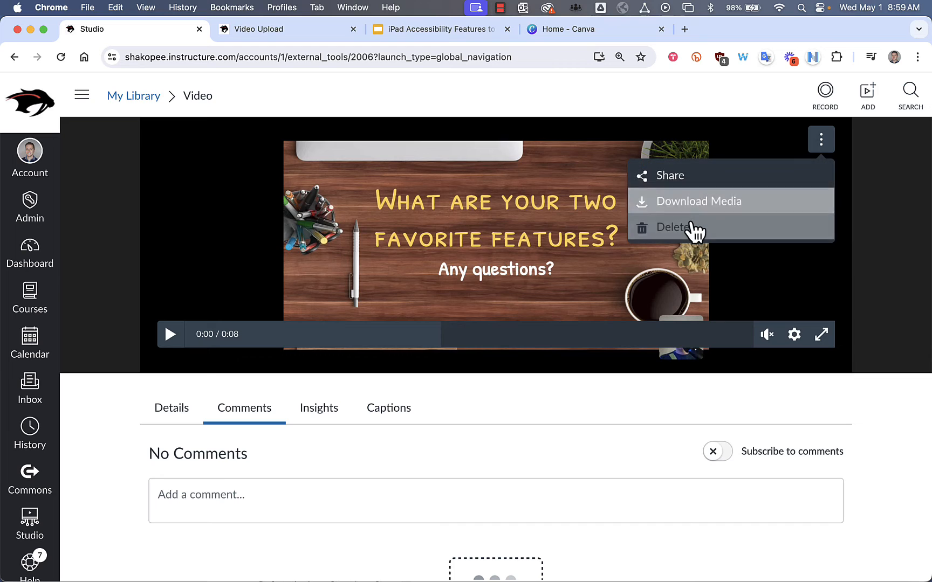
mouse_move(685, 178)
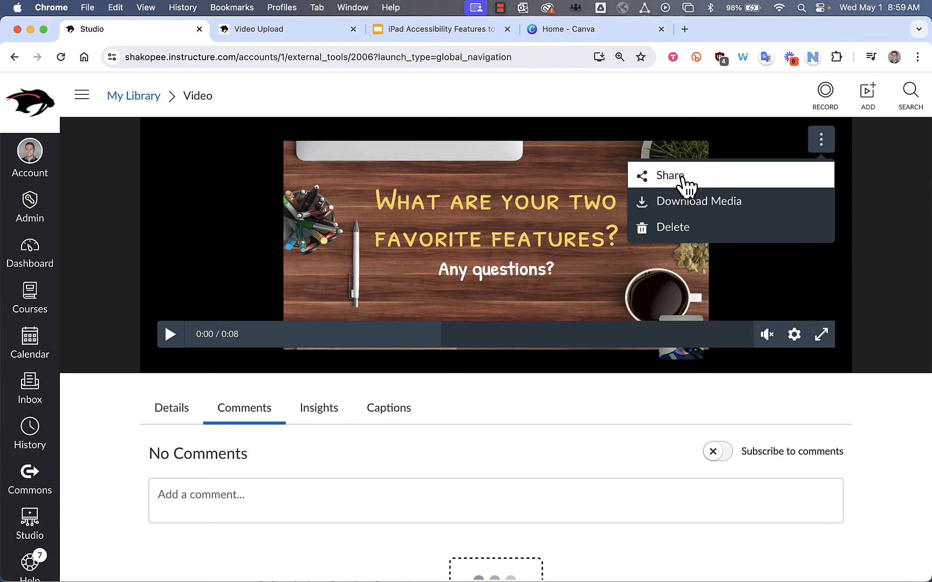
click(672, 176)
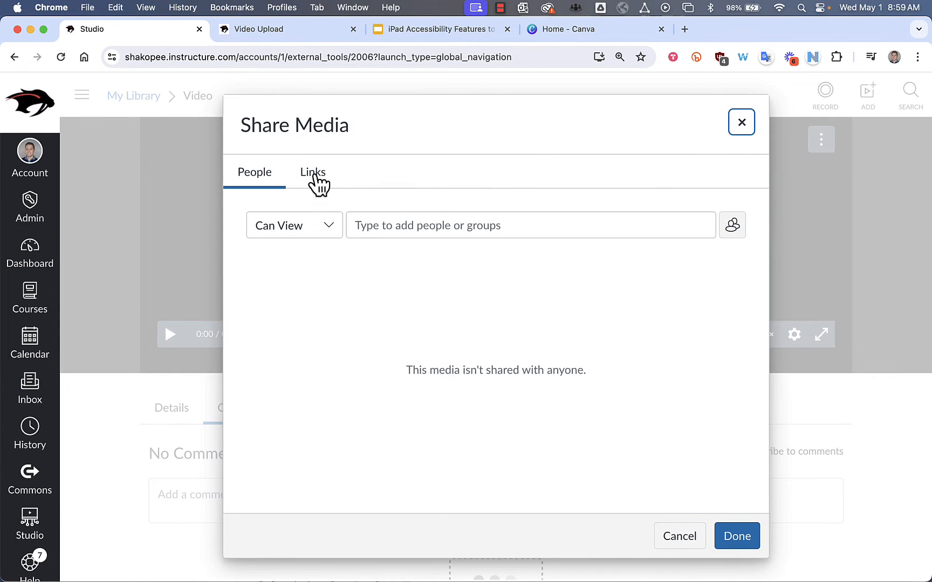
click(313, 173)
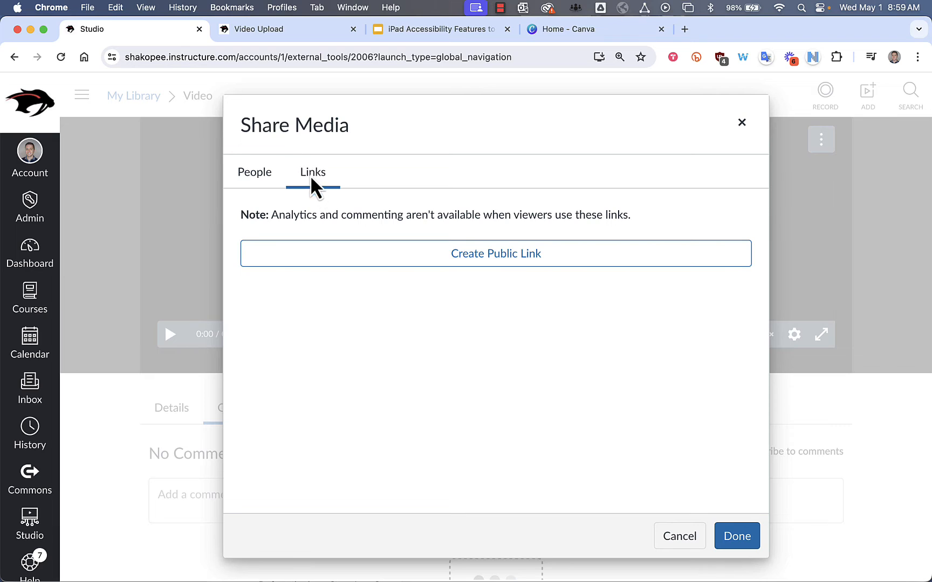
mouse_move(550, 265)
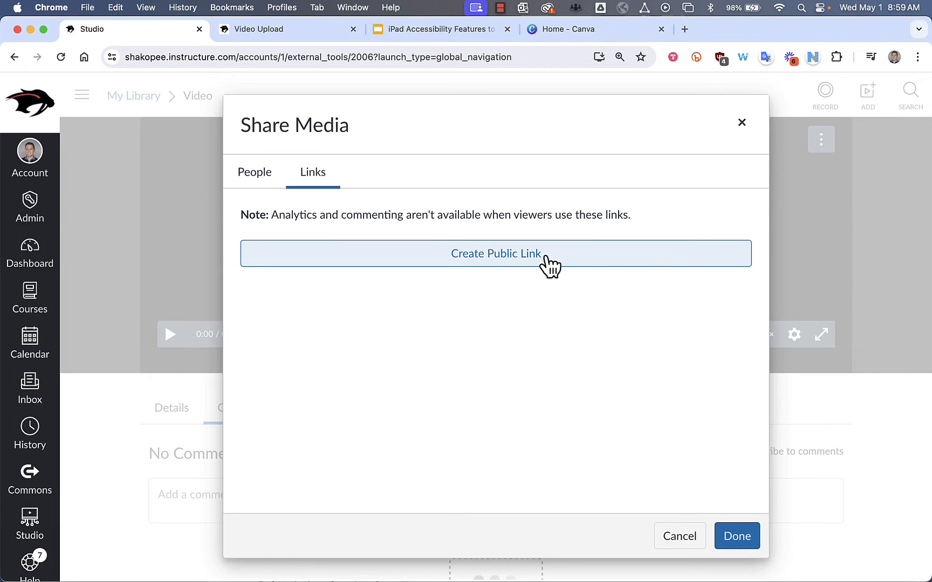
click(495, 254)
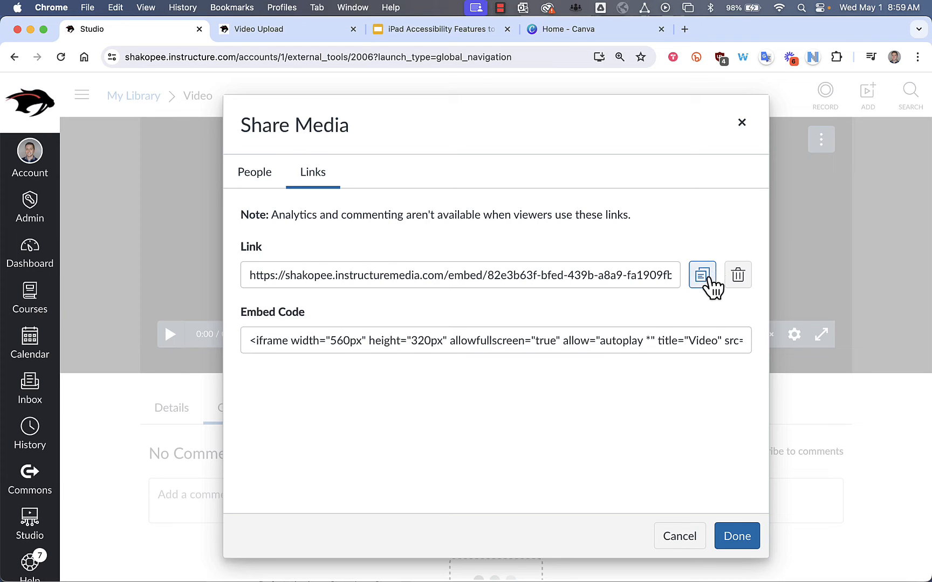
click(702, 275)
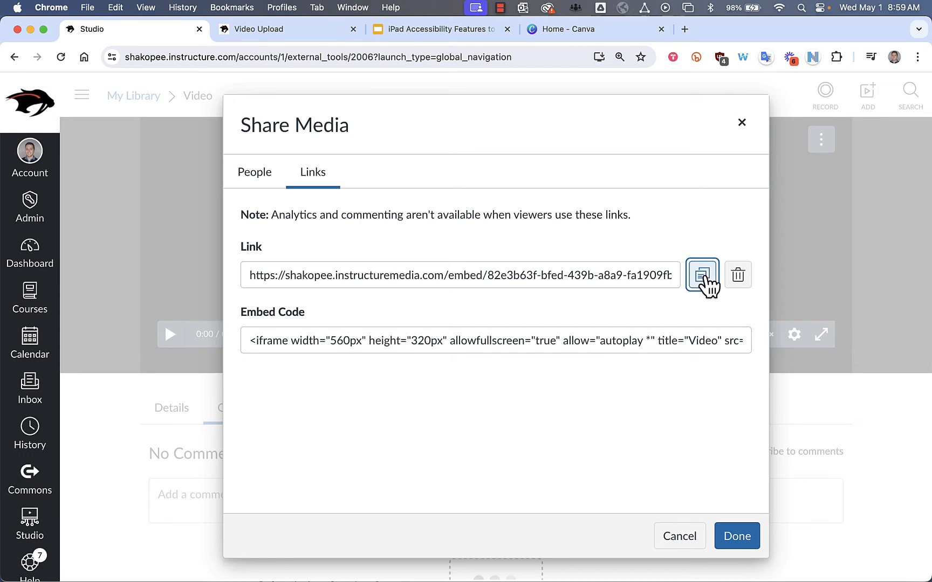
click(259, 28)
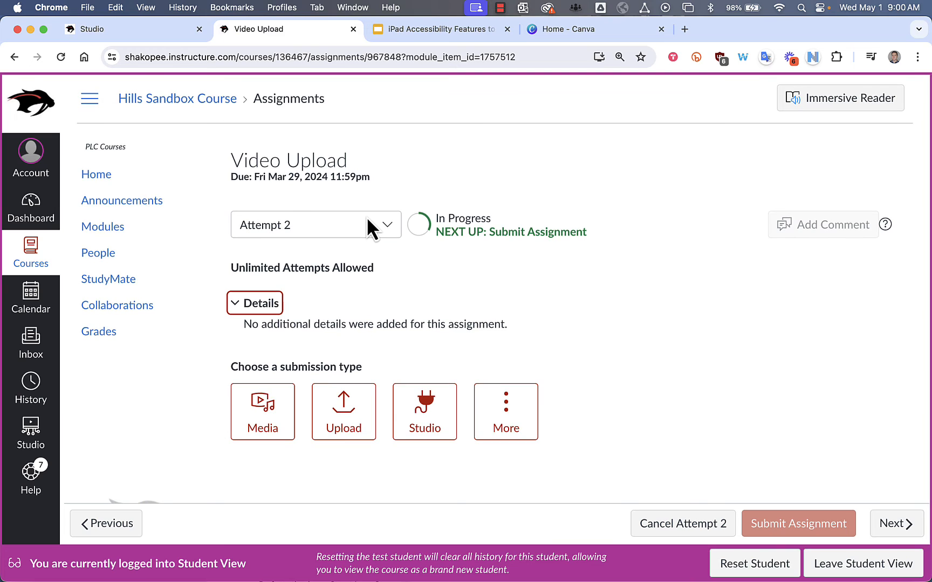
mouse_move(522, 415)
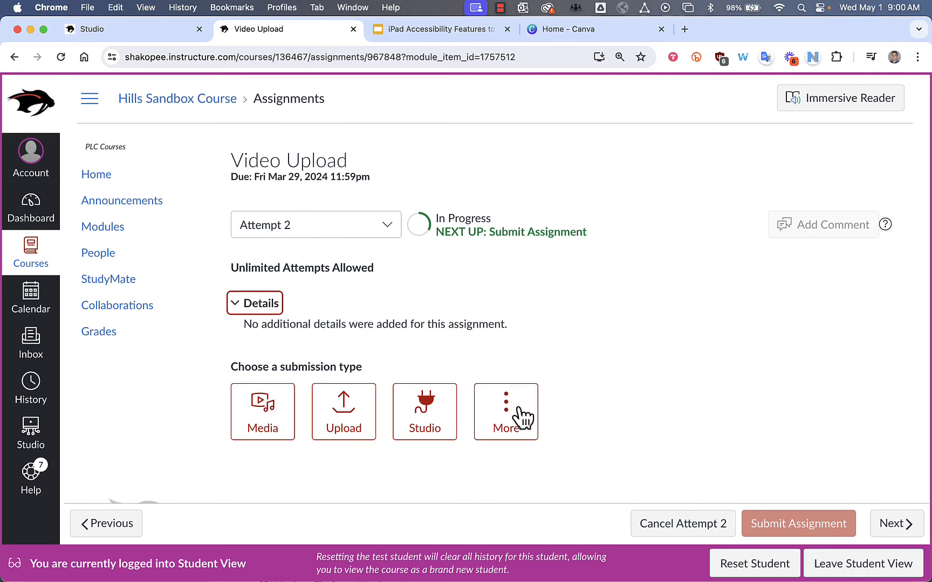
Select the Slides video from Studio and embed it in the Video Upload submission
click(424, 412)
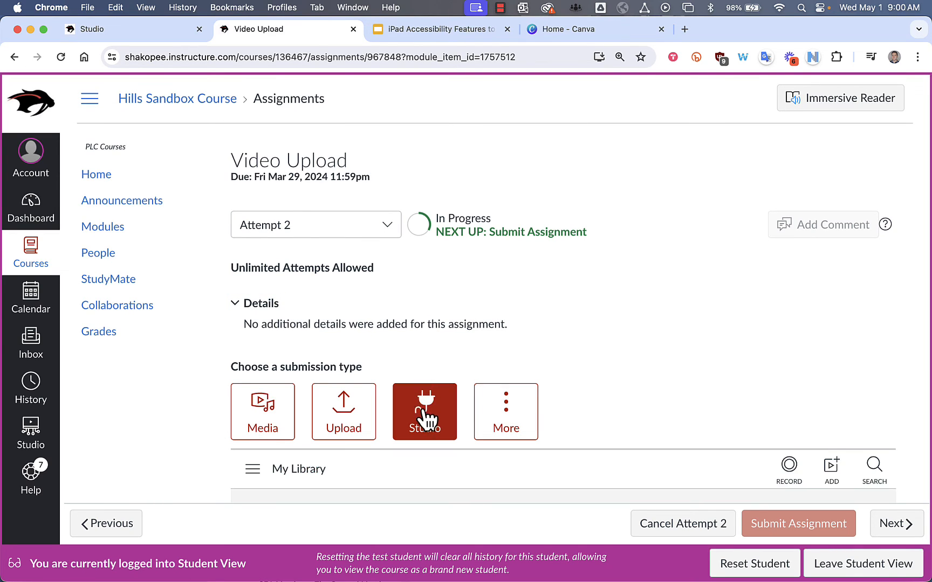
click(424, 412)
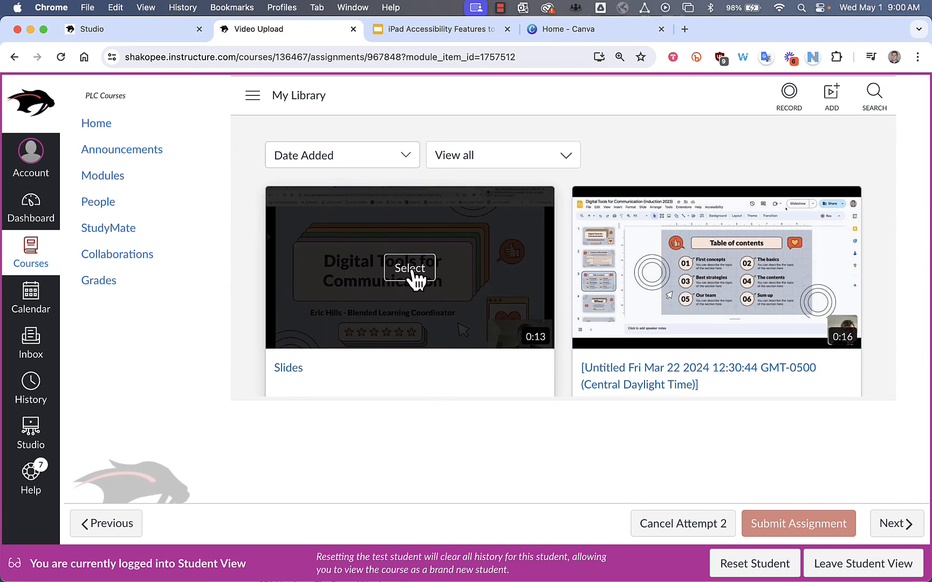
click(408, 268)
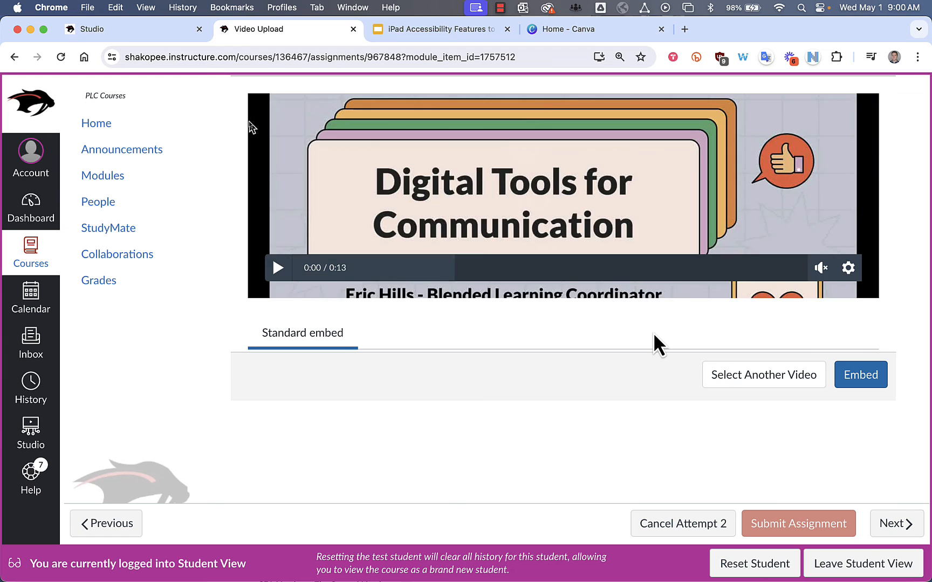
scroll(up, 3)
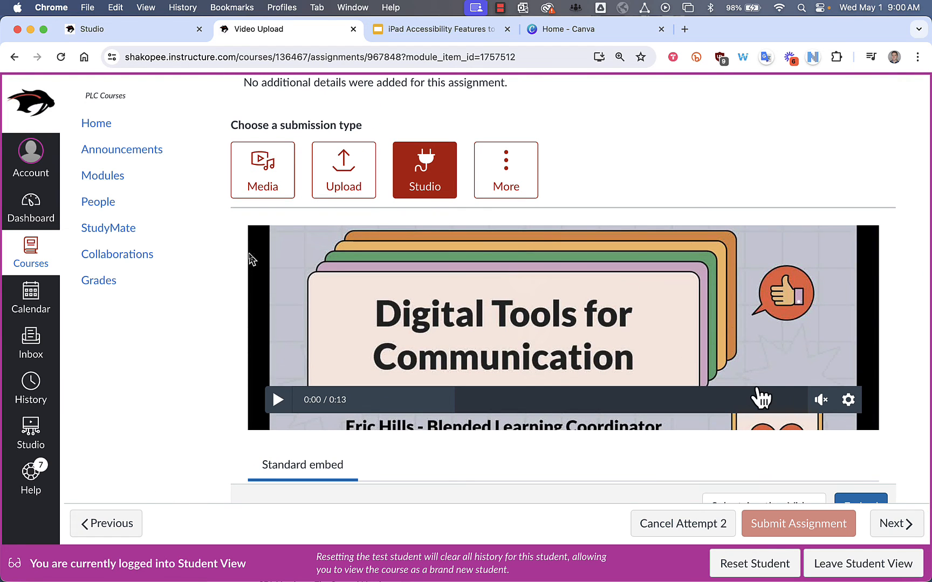
scroll(down, 3)
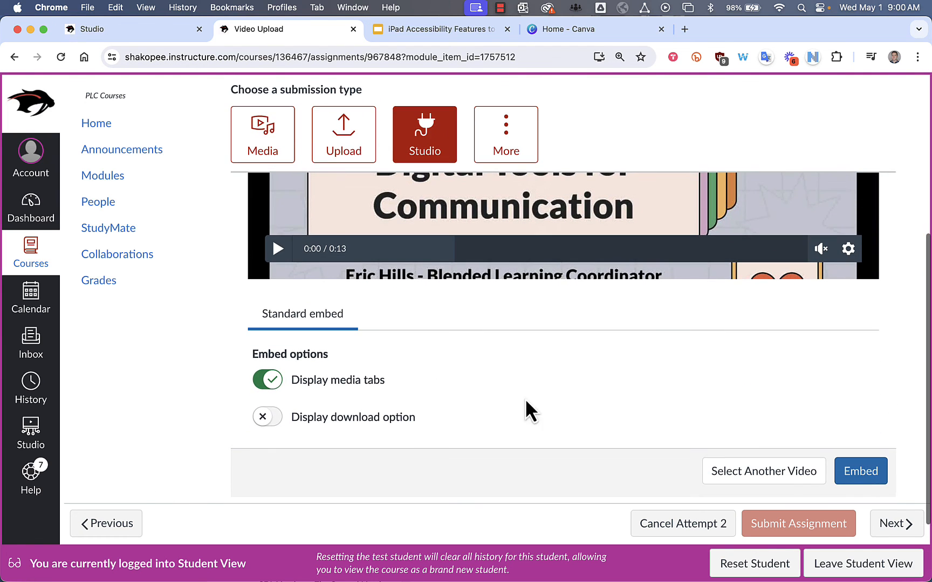
scroll(down, 3)
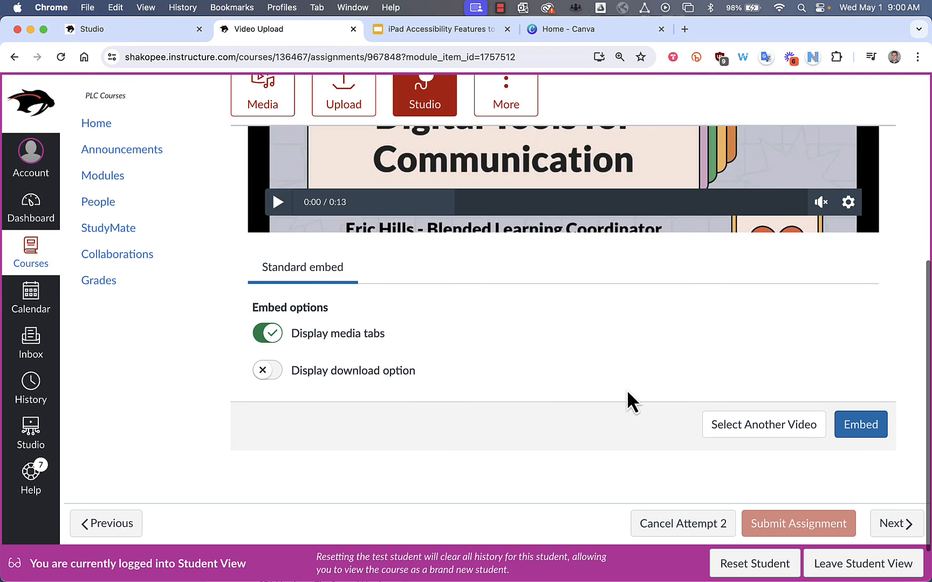
click(859, 424)
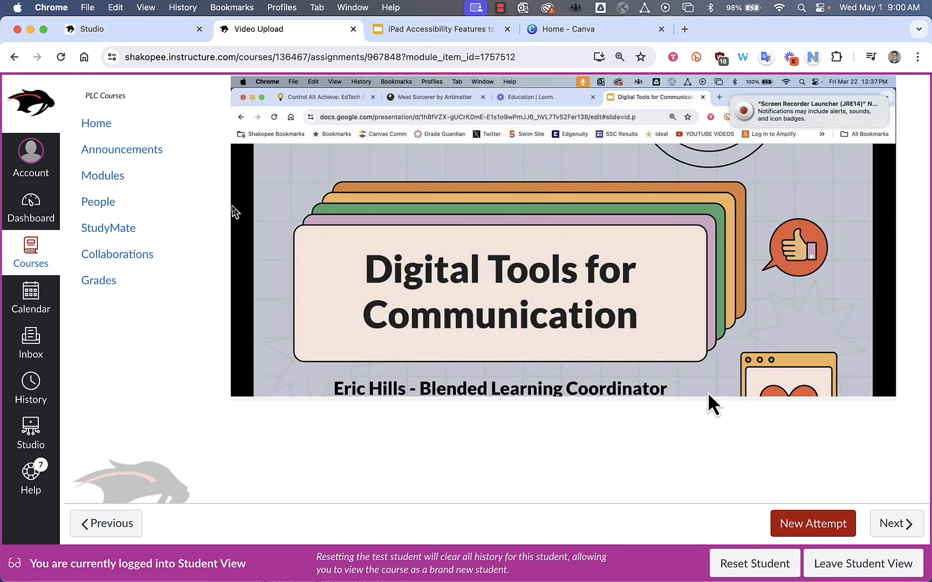
mouse_move(713, 404)
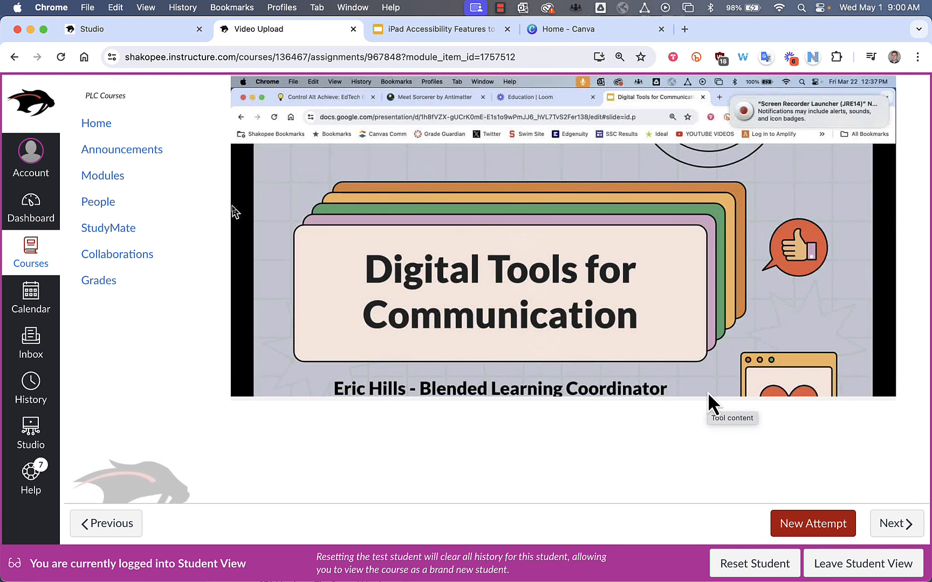